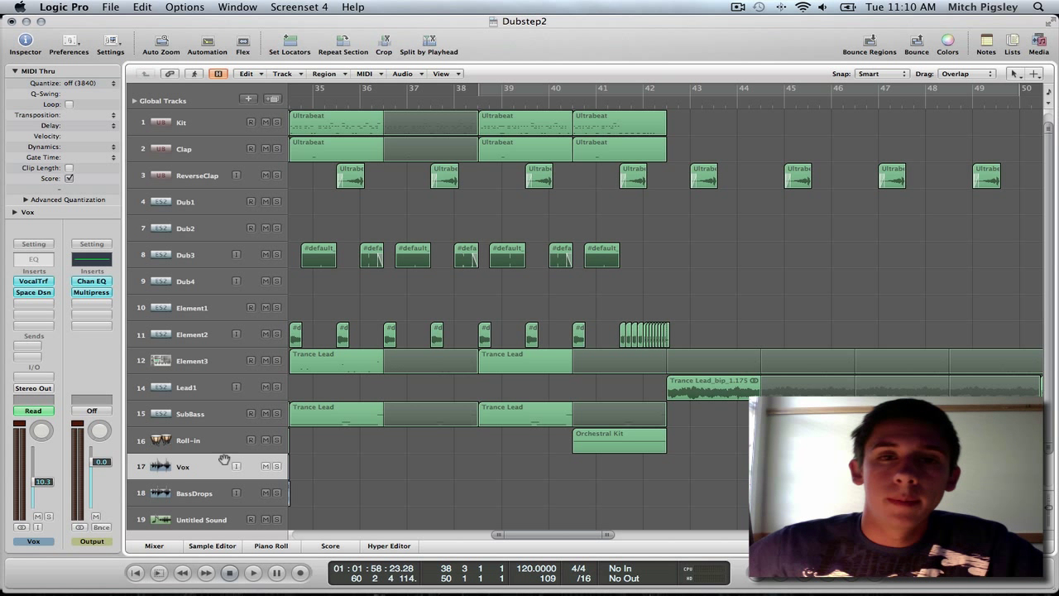
mouse_move(817, 214)
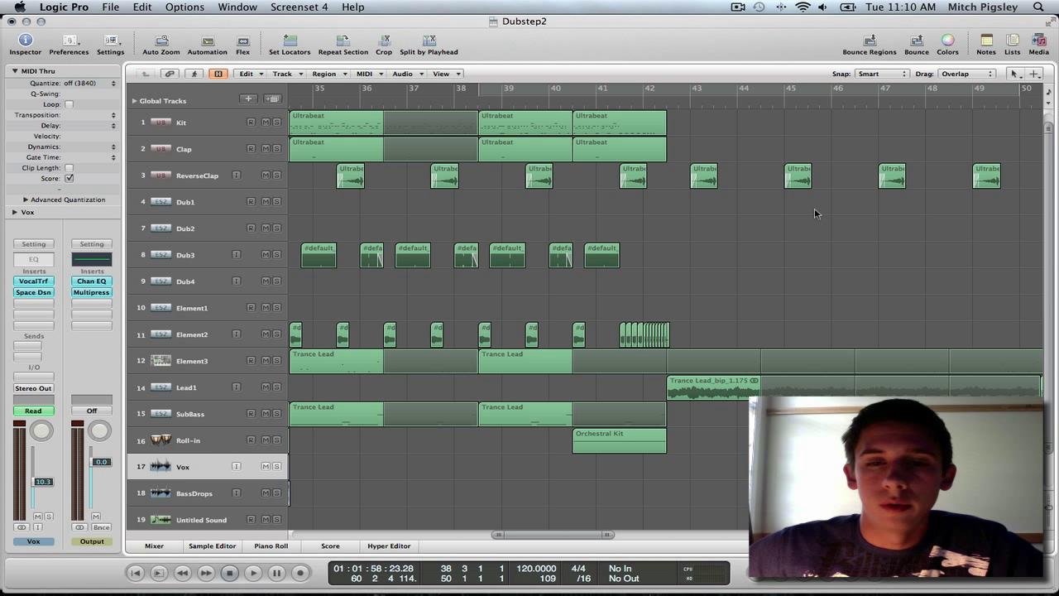
mouse_move(880, 175)
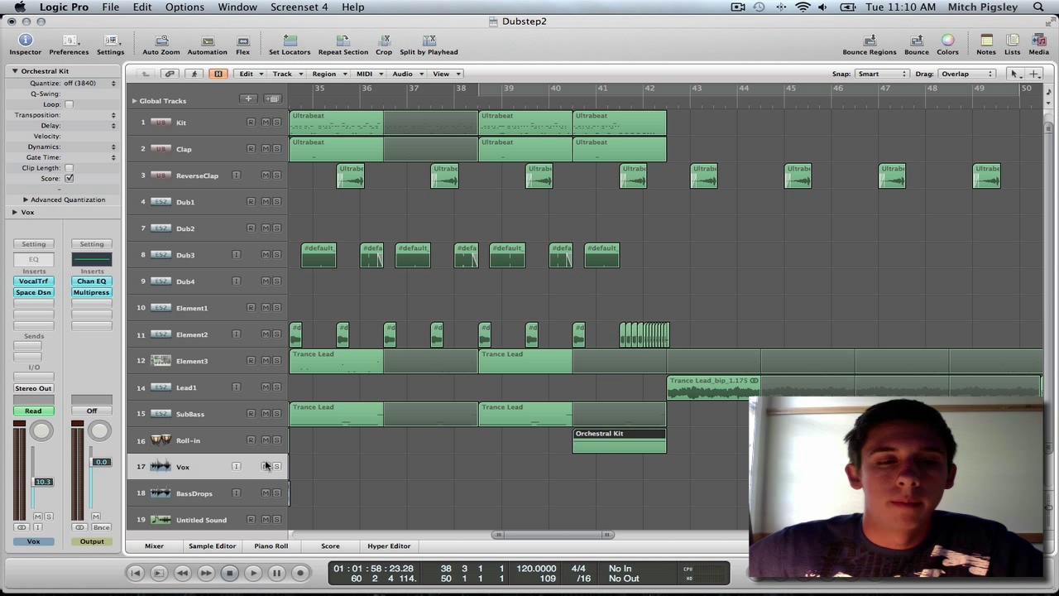
Step: Add a new Software Instrument track below the Roll-in track
click(188, 440)
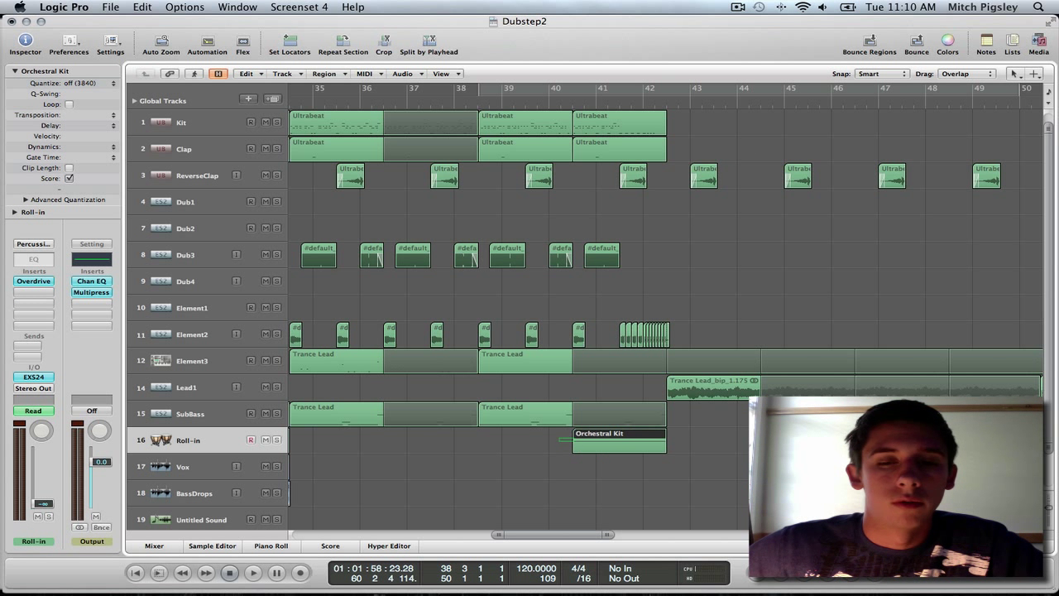
mouse_move(571, 515)
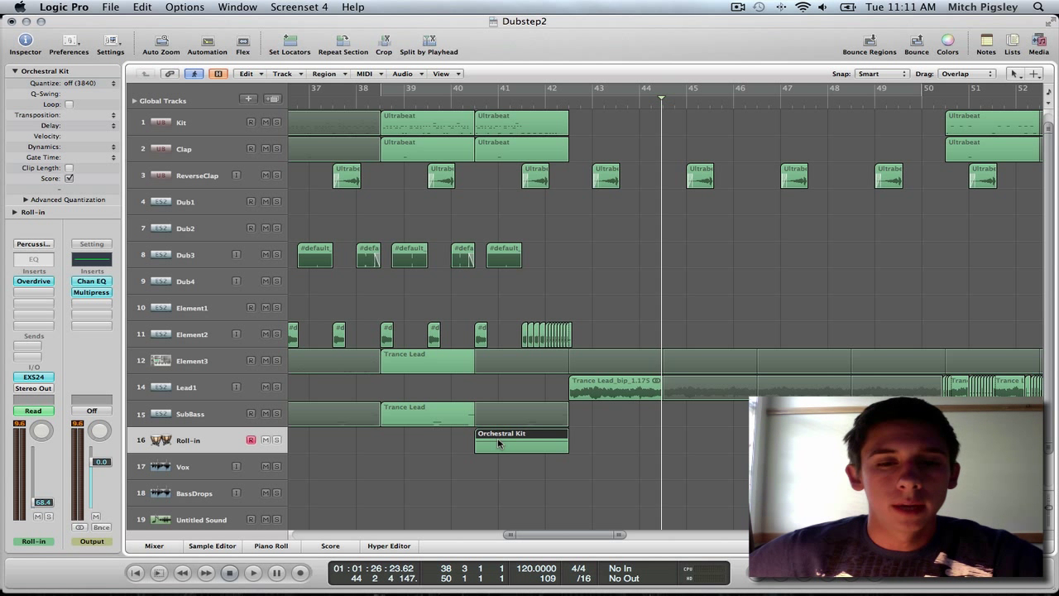
mouse_move(423, 453)
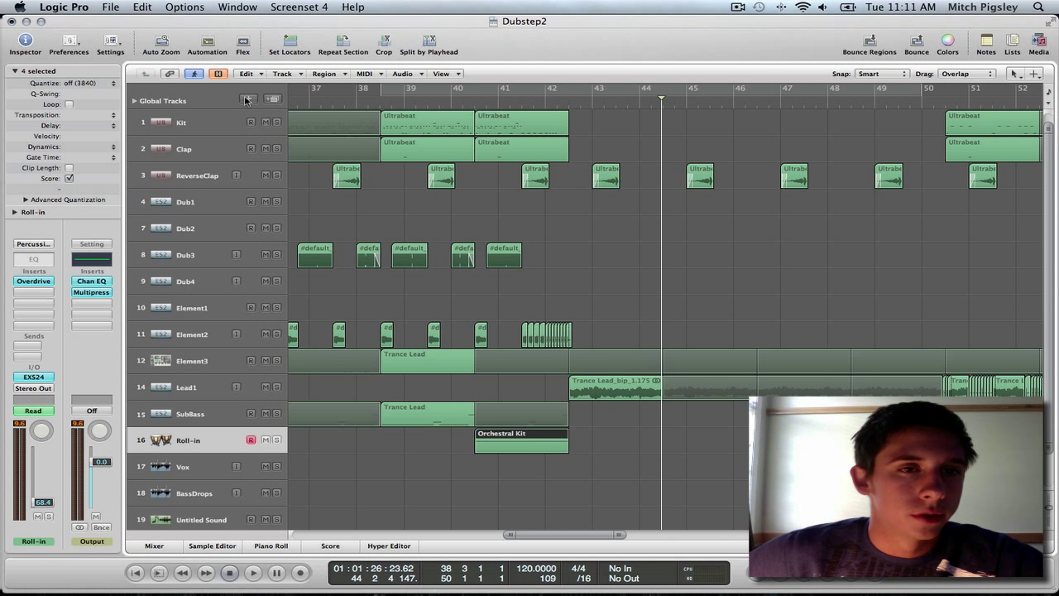
click(248, 99)
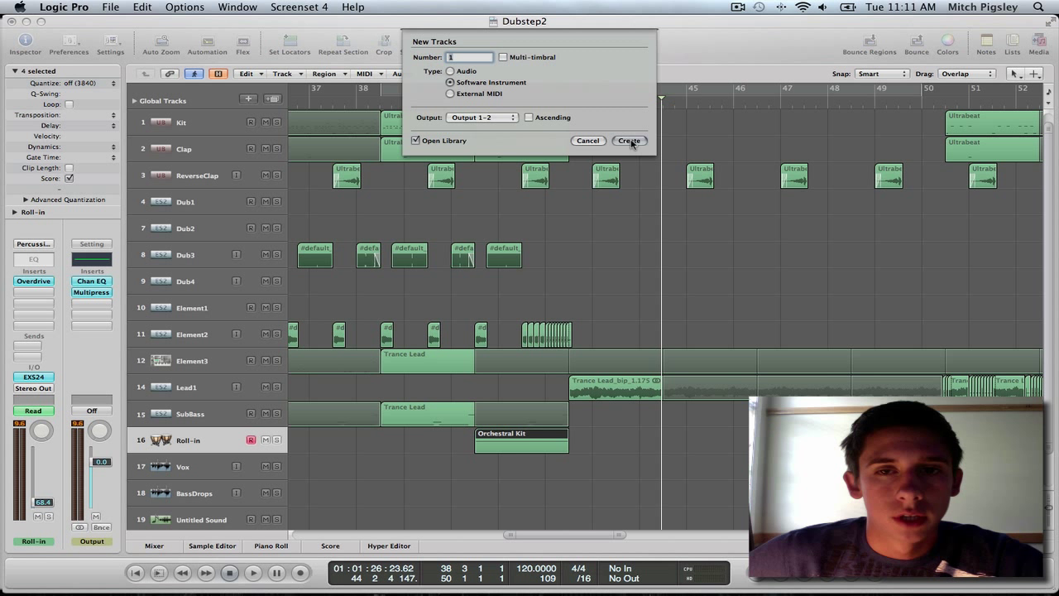
click(629, 139)
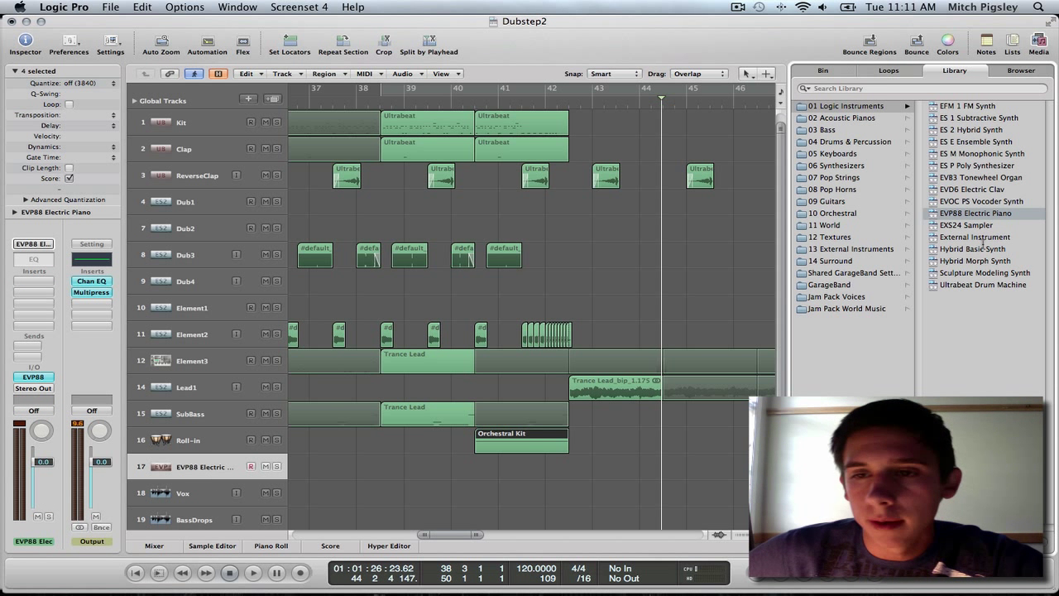
mouse_move(847, 176)
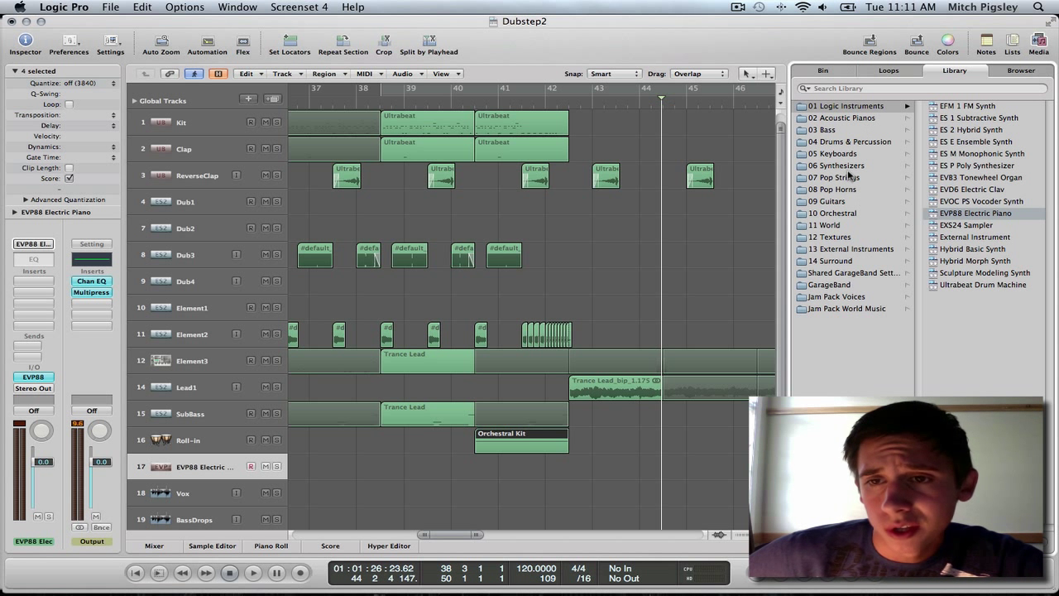
Step: Load a Percussion Kit patch from the Drums & Percussion library onto the new track
click(847, 143)
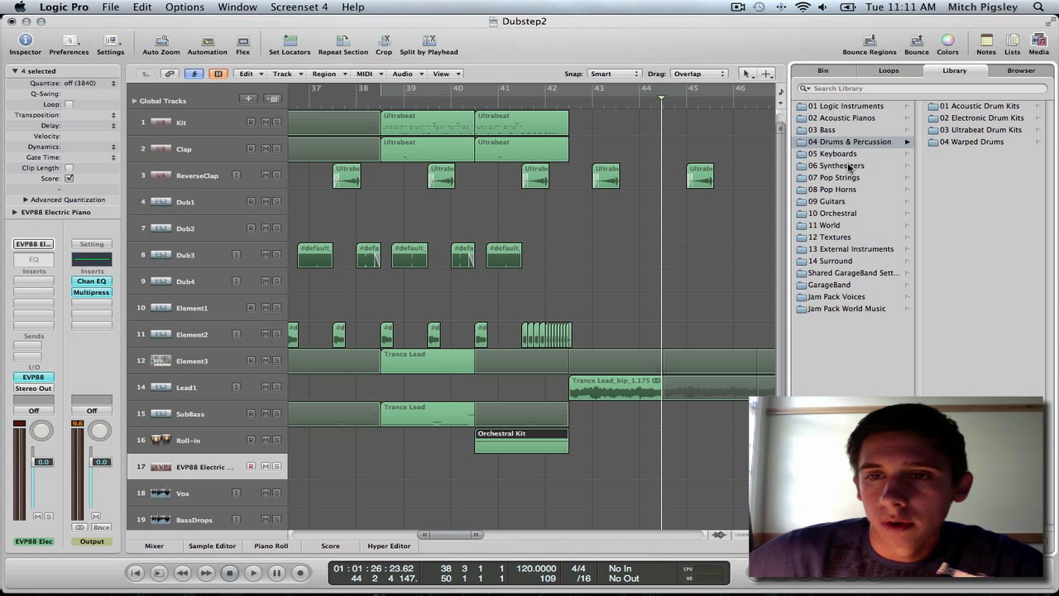
click(834, 212)
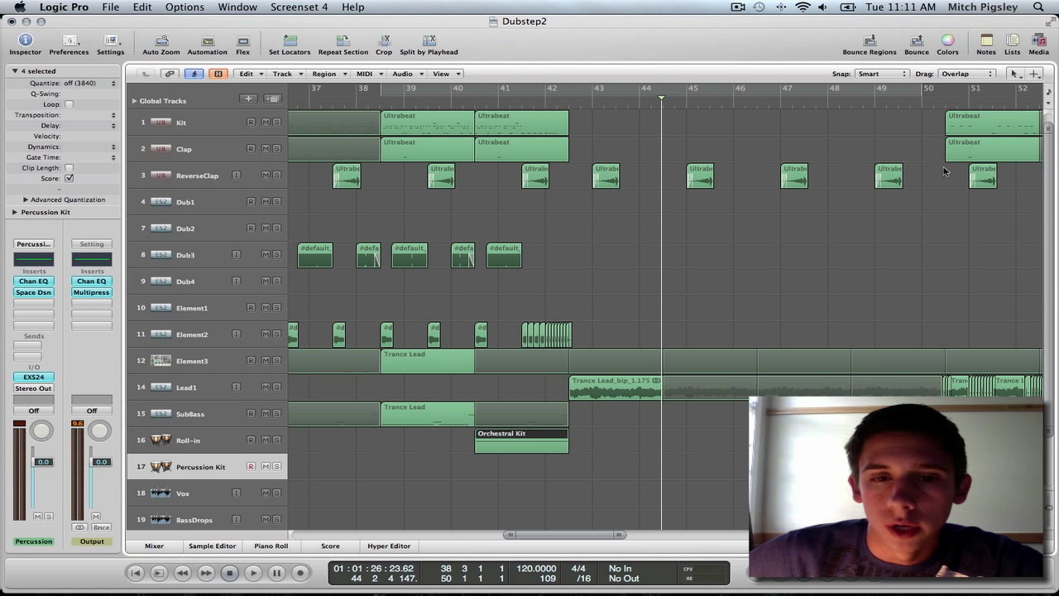
mouse_move(533, 322)
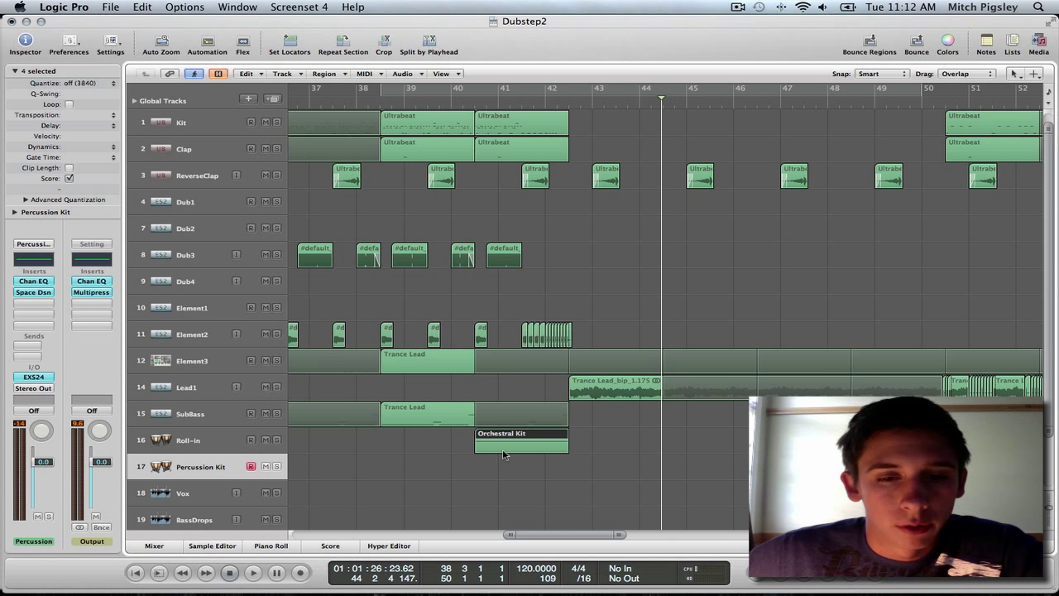
click(271, 546)
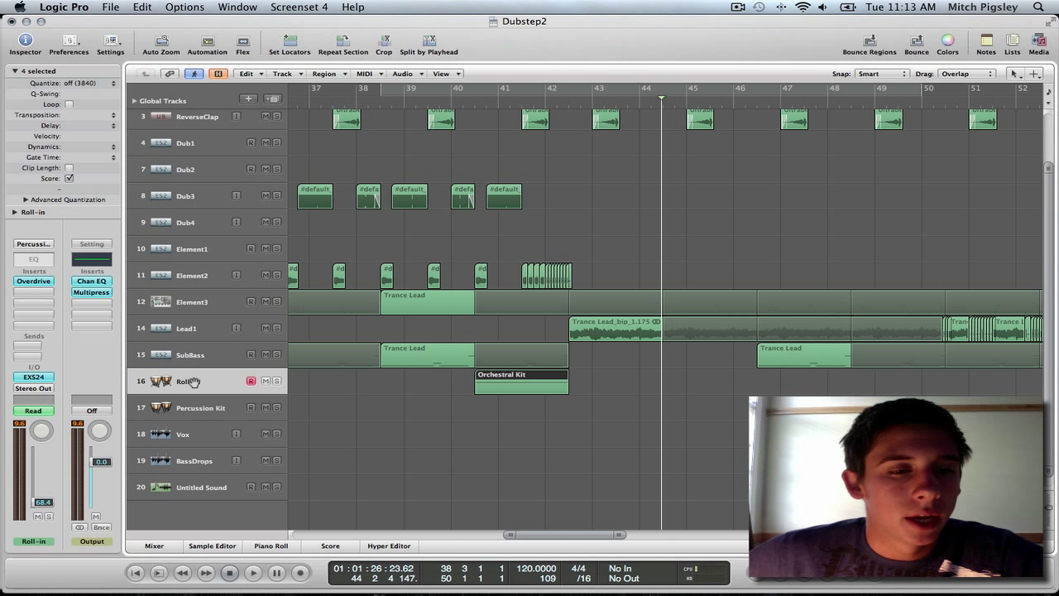
Step: Show the Overdrive insert's drive, tone and output controls on the Roll-in channel strip
click(200, 407)
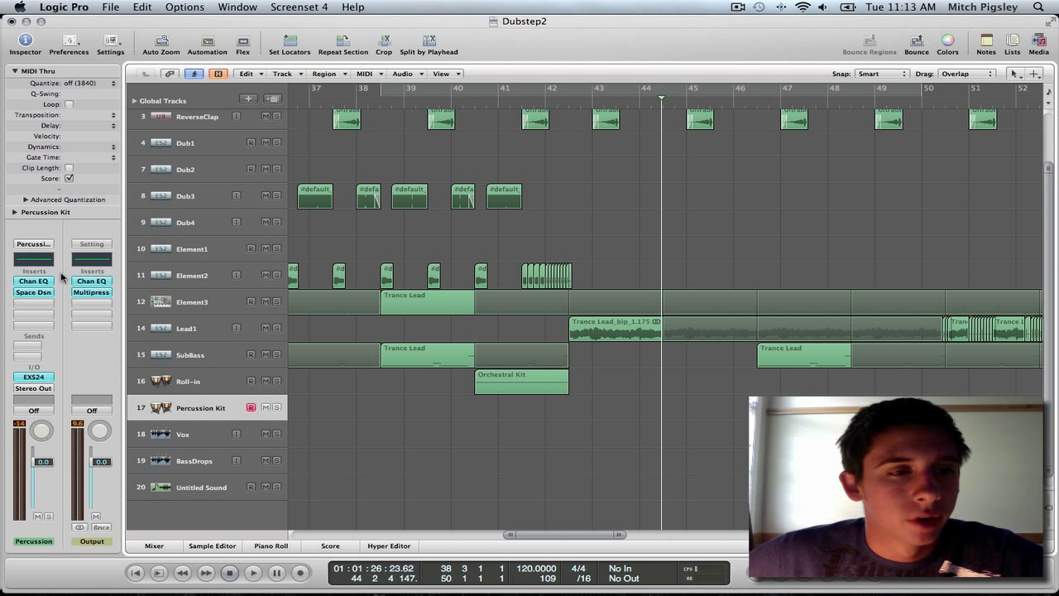
mouse_move(146, 410)
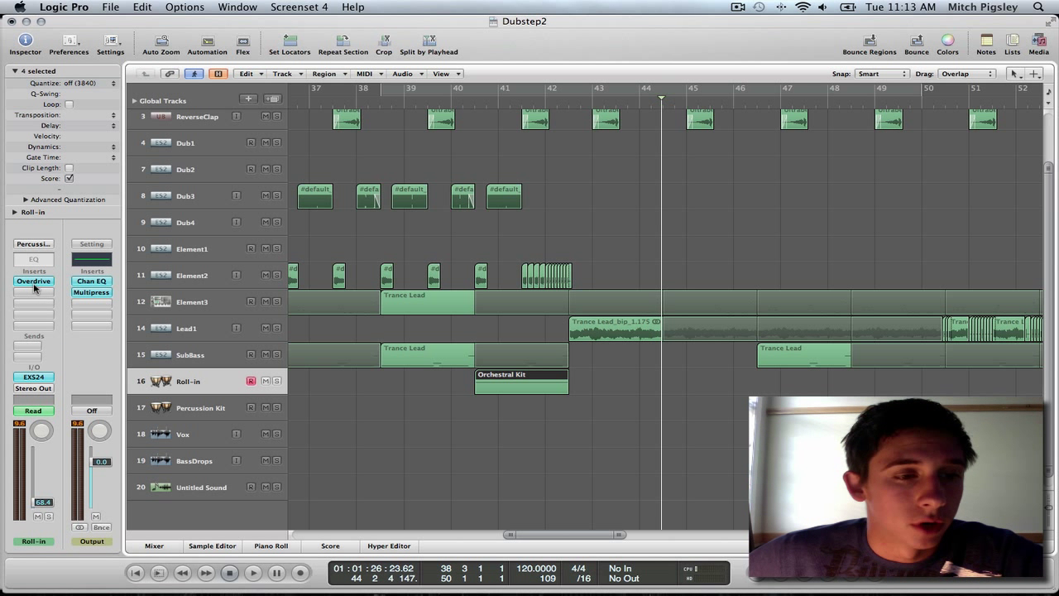
click(33, 281)
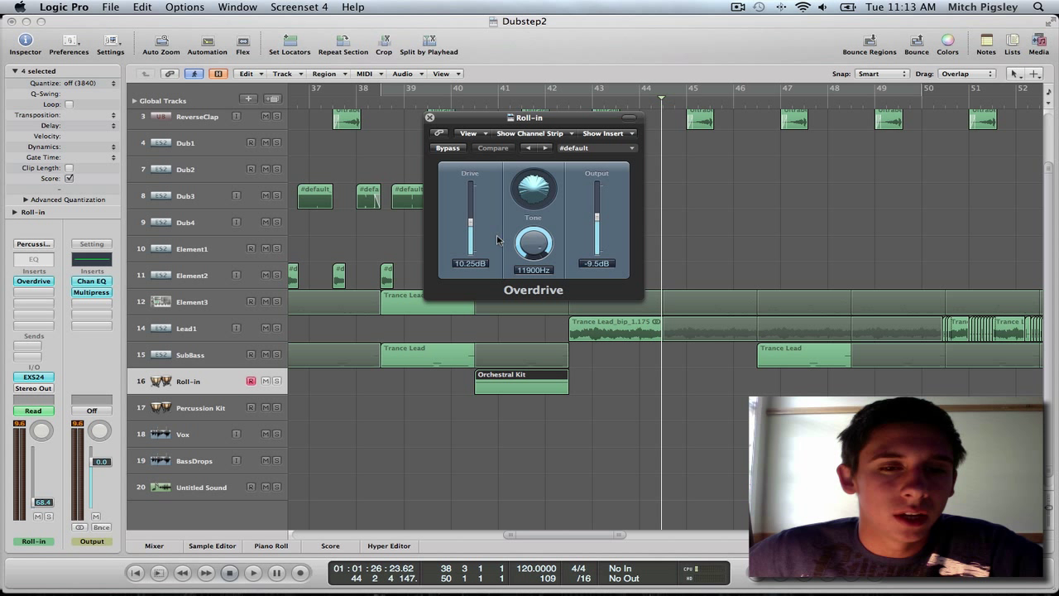
mouse_move(493, 242)
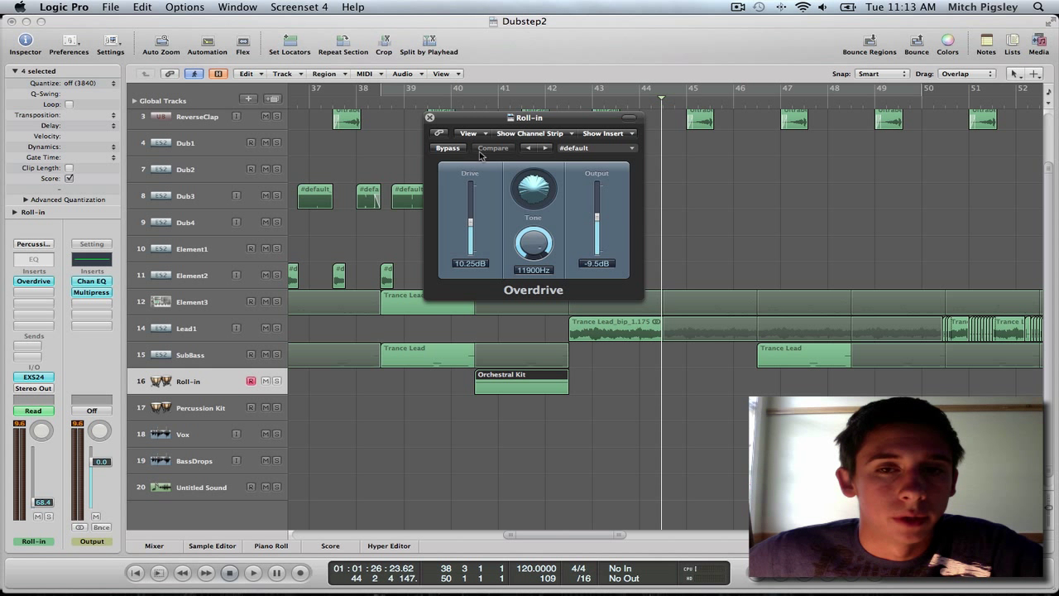
click(431, 117)
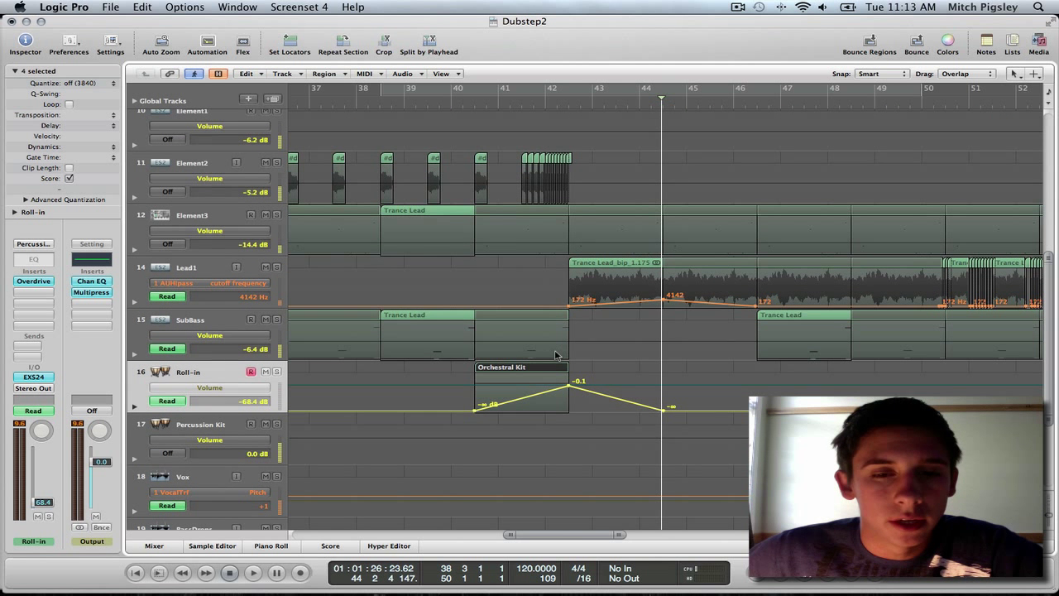
mouse_move(566, 388)
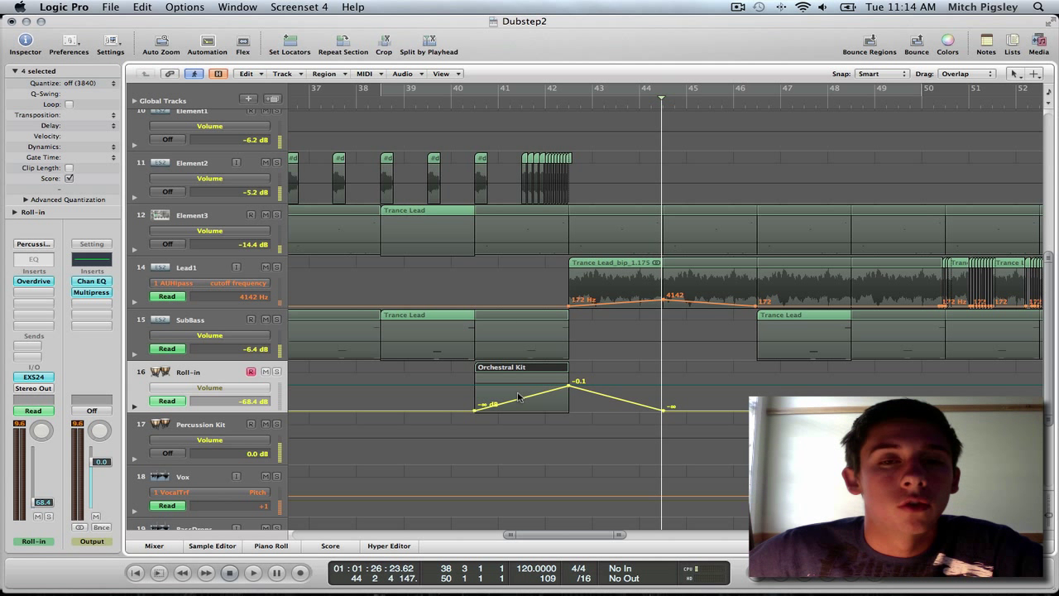
mouse_move(566, 390)
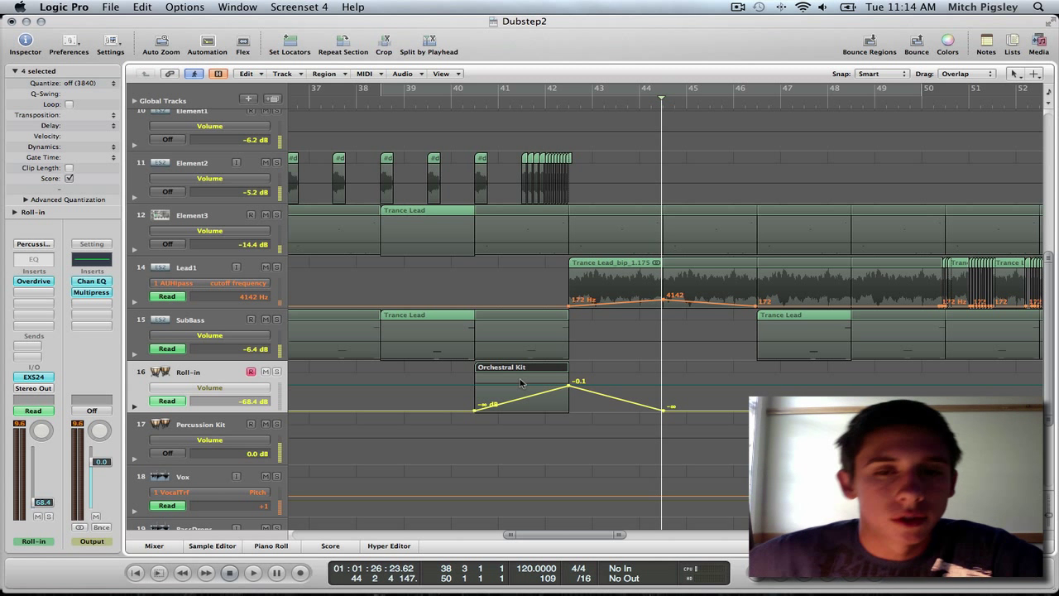
mouse_move(483, 414)
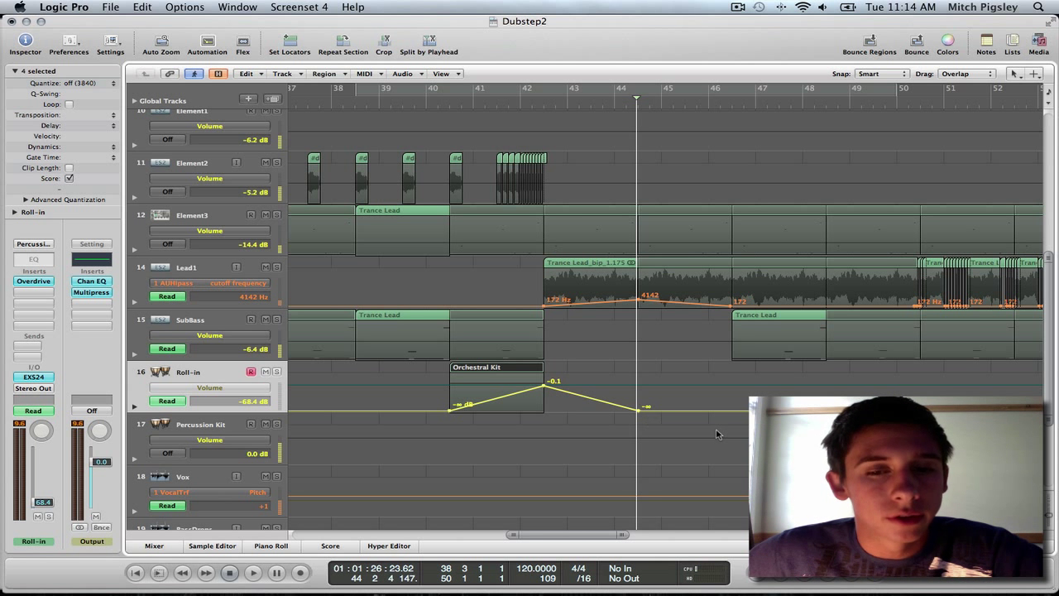
Step: Scroll to the later Orchestral Kit region to view its volume ramp, then back
scroll(right, 3)
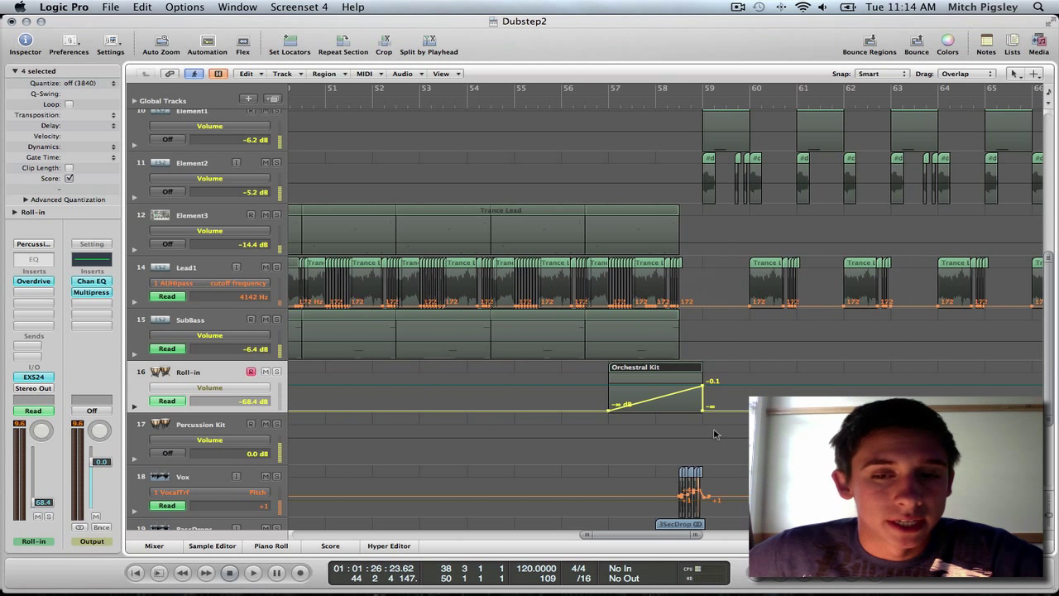
mouse_move(606, 417)
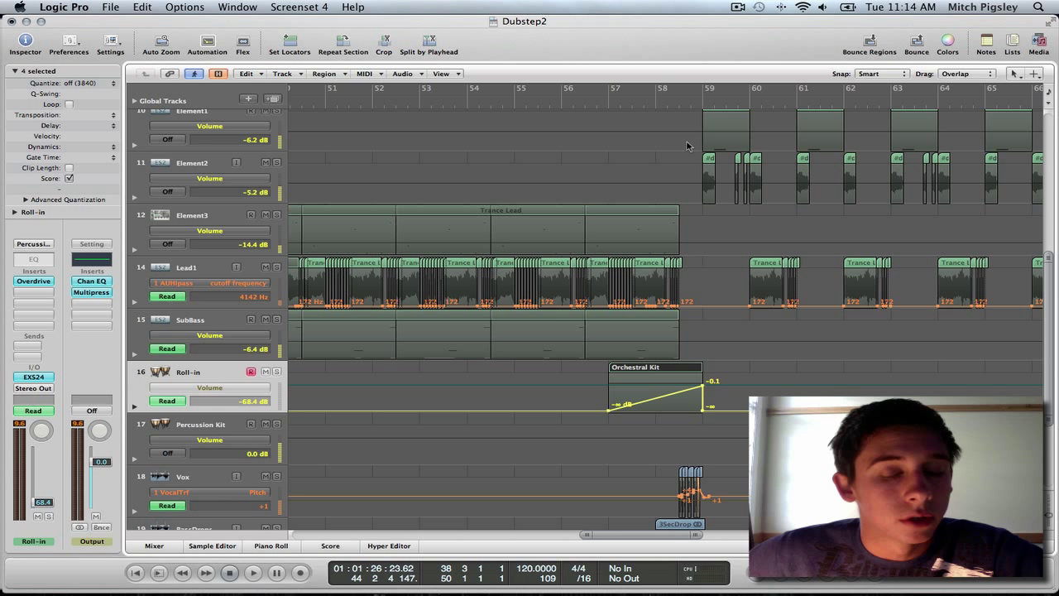
scroll(left, 3)
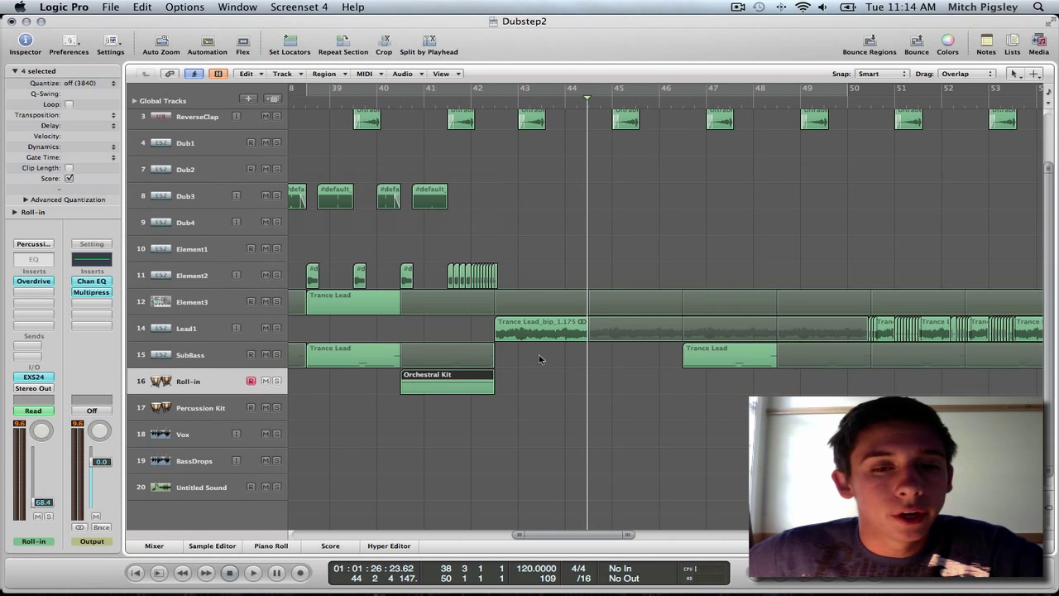
mouse_move(489, 400)
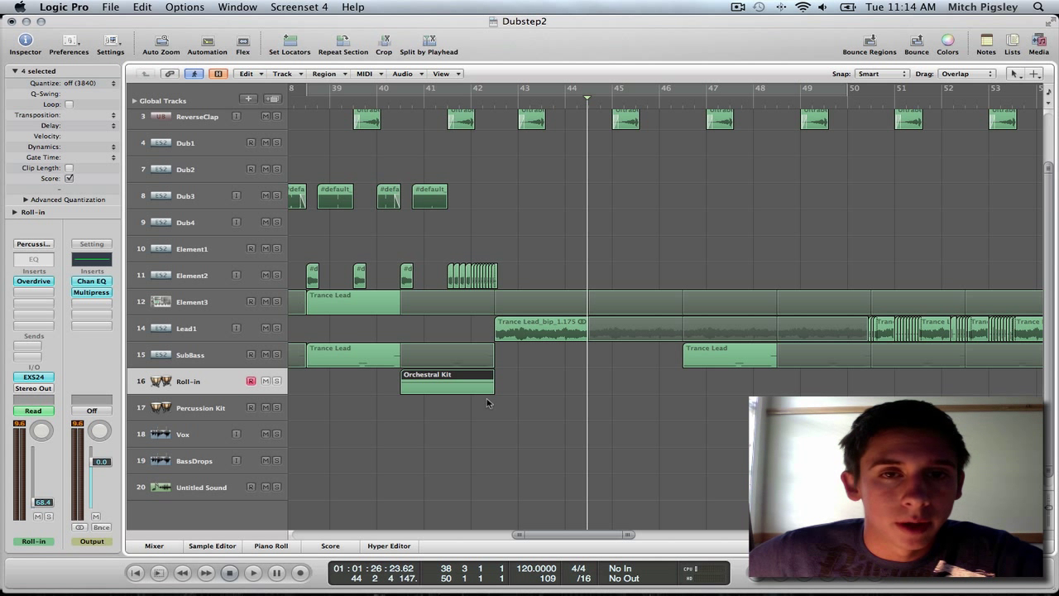
mouse_move(392, 388)
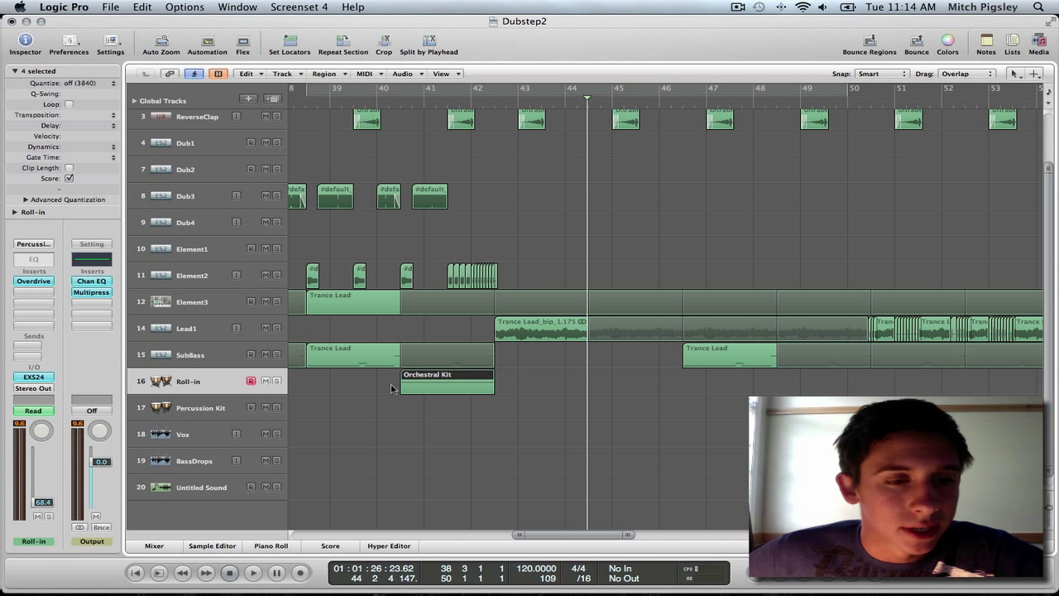